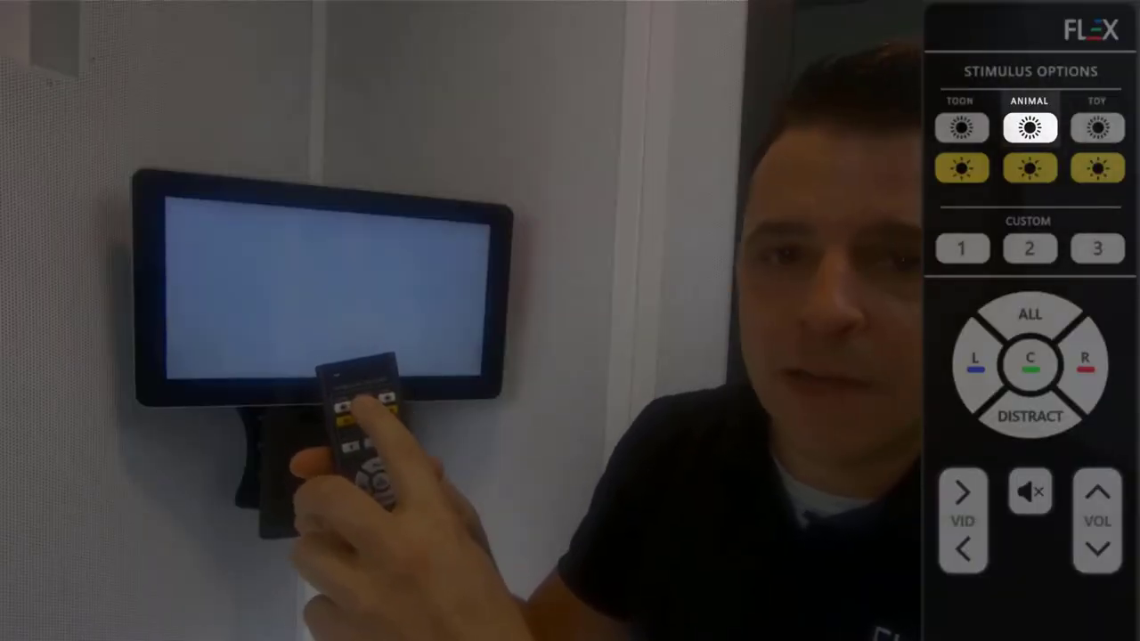
Step: Play the ducklings animal video on the wall monitor via Animal and centre buttons
left_click(1097, 128)
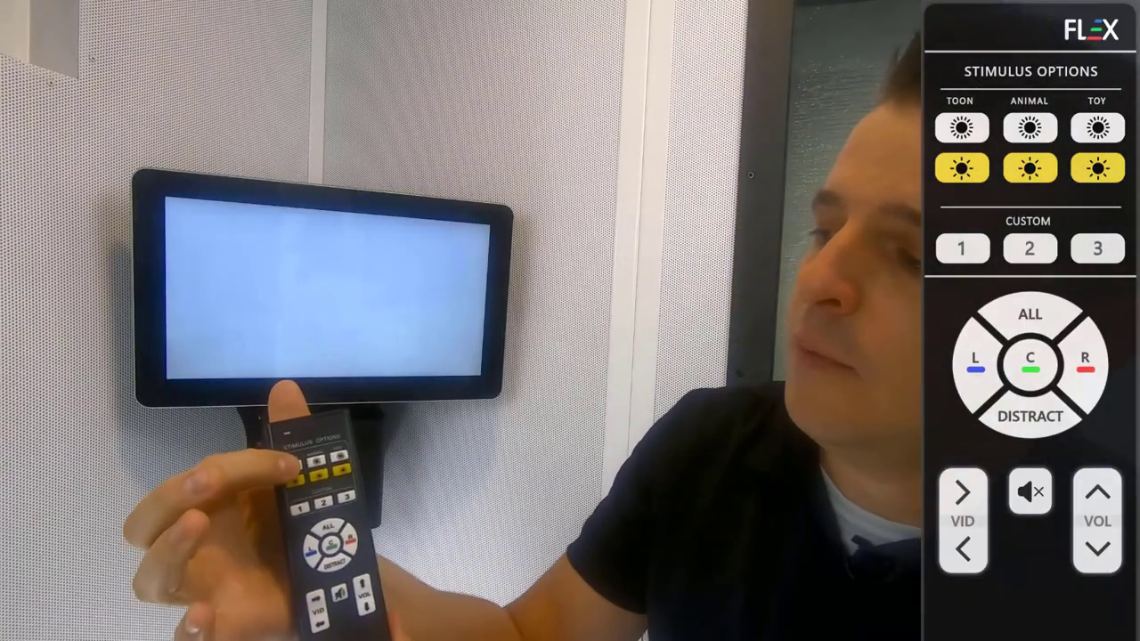
left_click(961, 130)
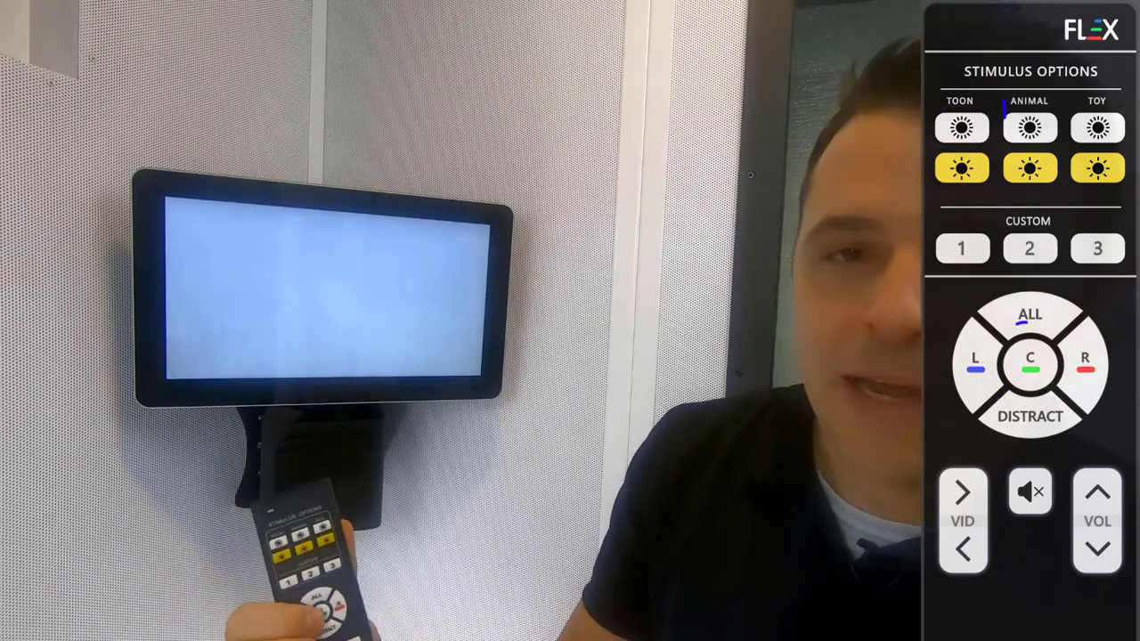
left_click(1027, 131)
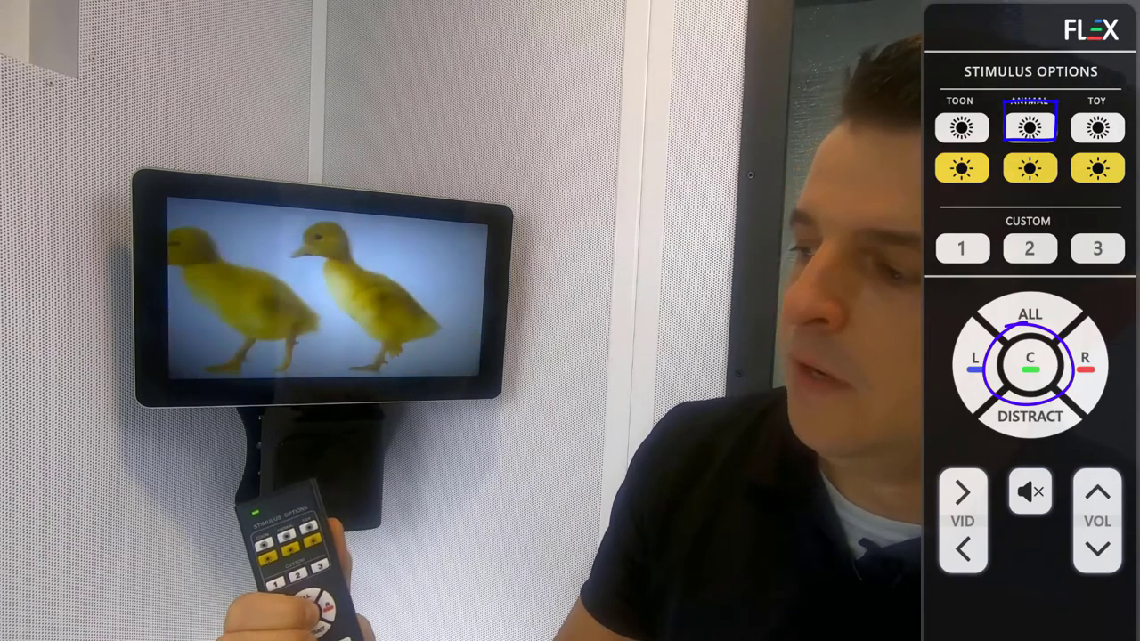
left_click(1094, 130)
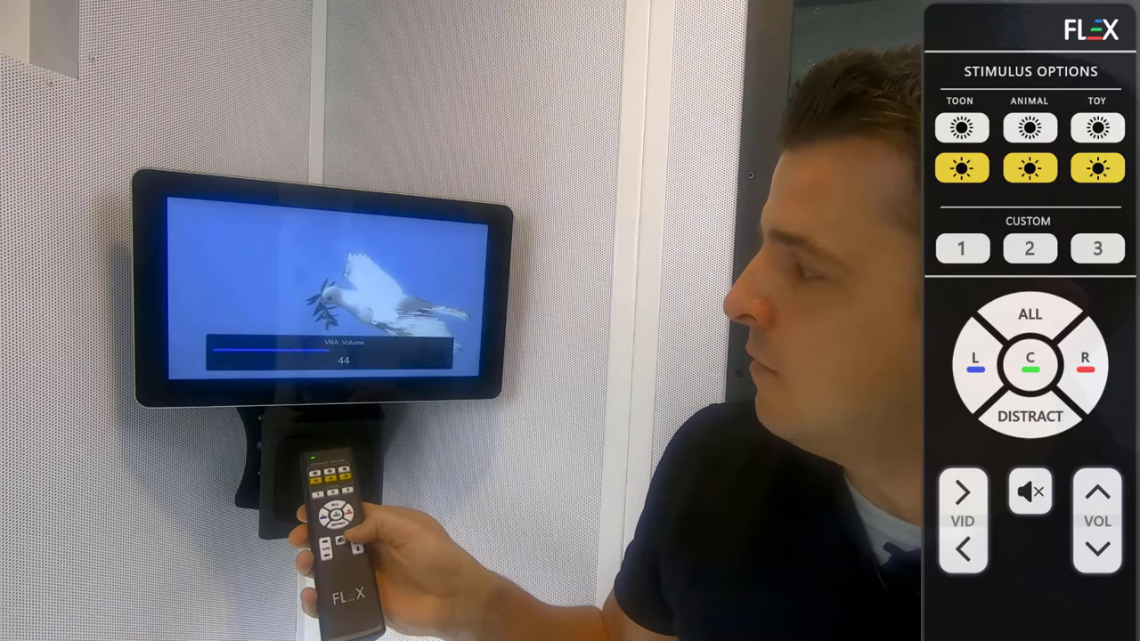
Step: Raise the volume to 80 with VOL up, then lower it to 34
left_click(1096, 492)
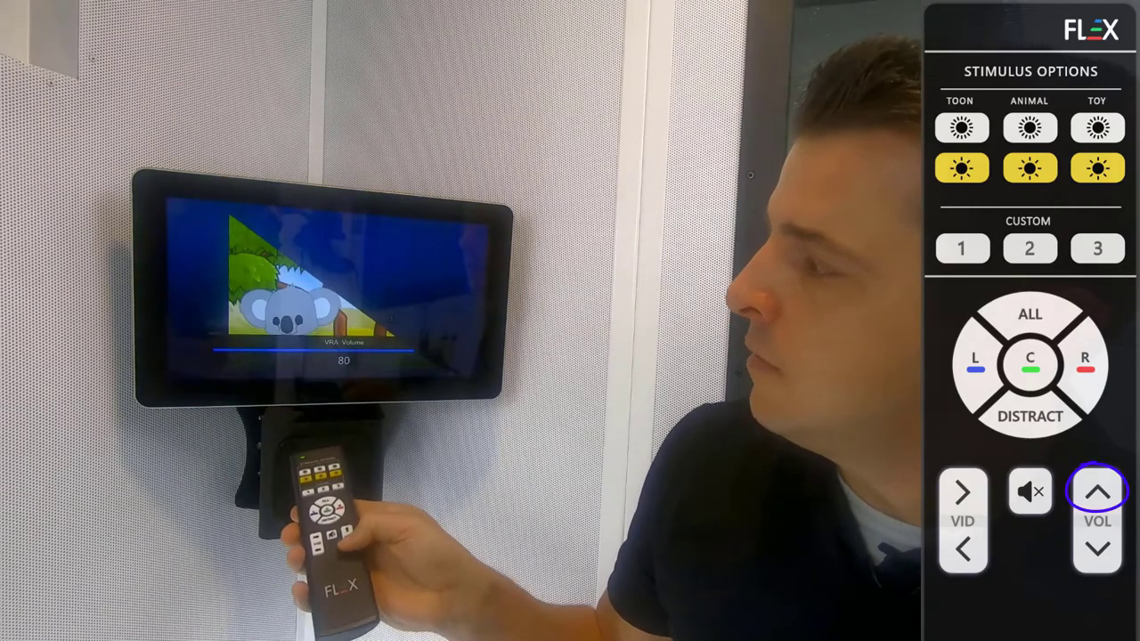
left_click(1097, 552)
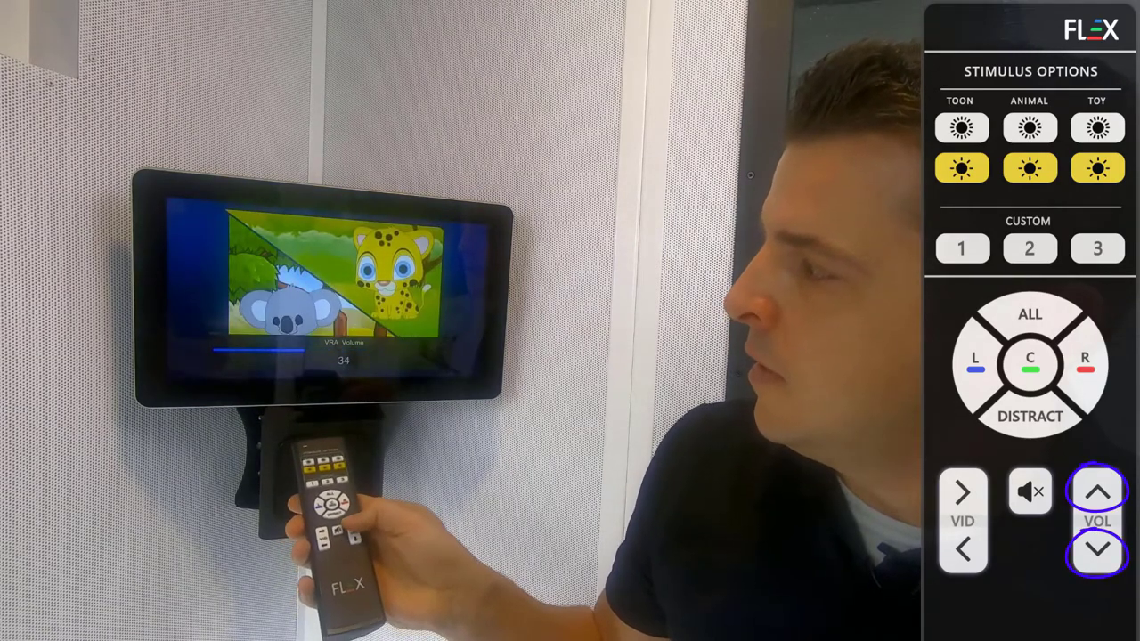